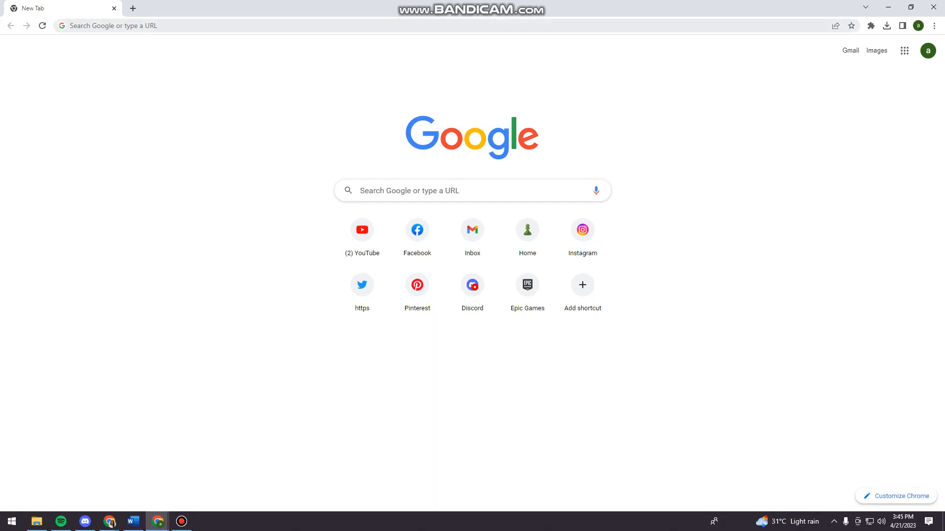
- Search 'download microsoft flight simulator' and open the official Flight Simulator X SP2 English result
{"action": "type", "text": "download microsoft flight simulator"}
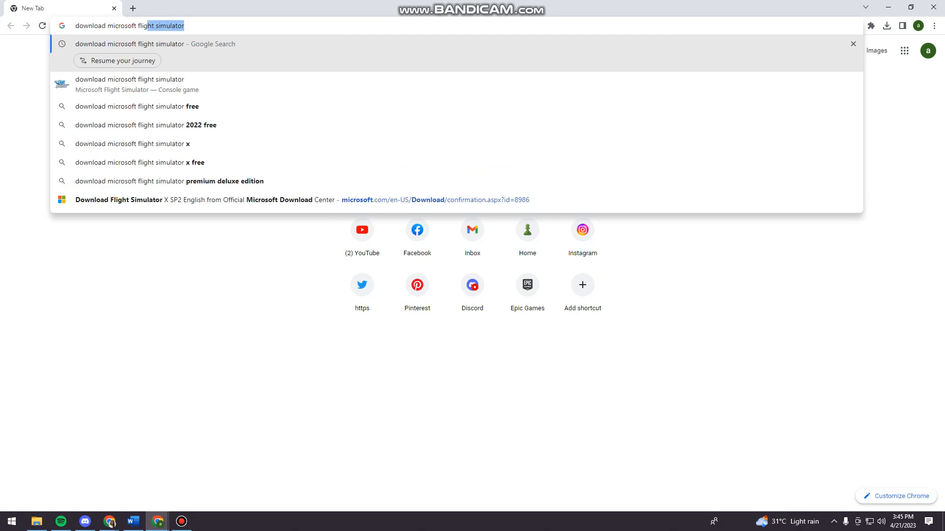
{"action": "left_click", "coordinate": [162, 25]}
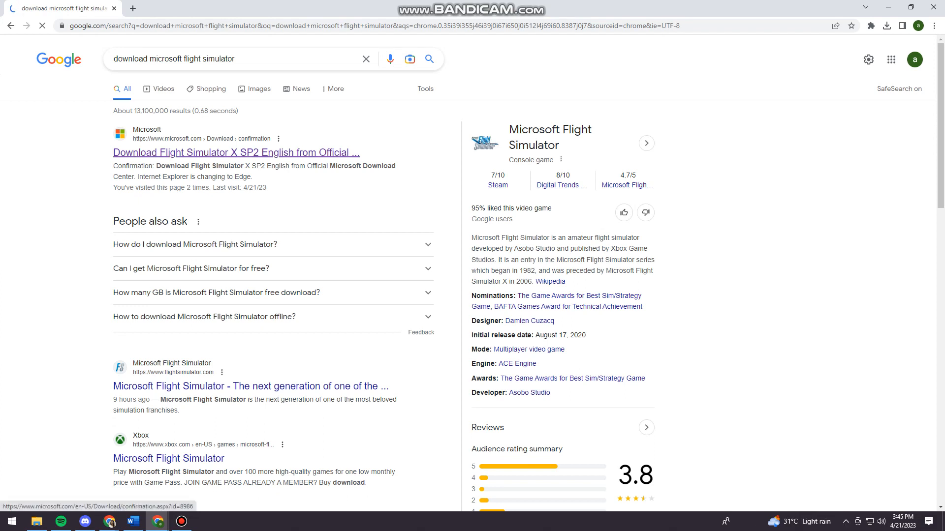
{"action": "left_click", "coordinate": [235, 153]}
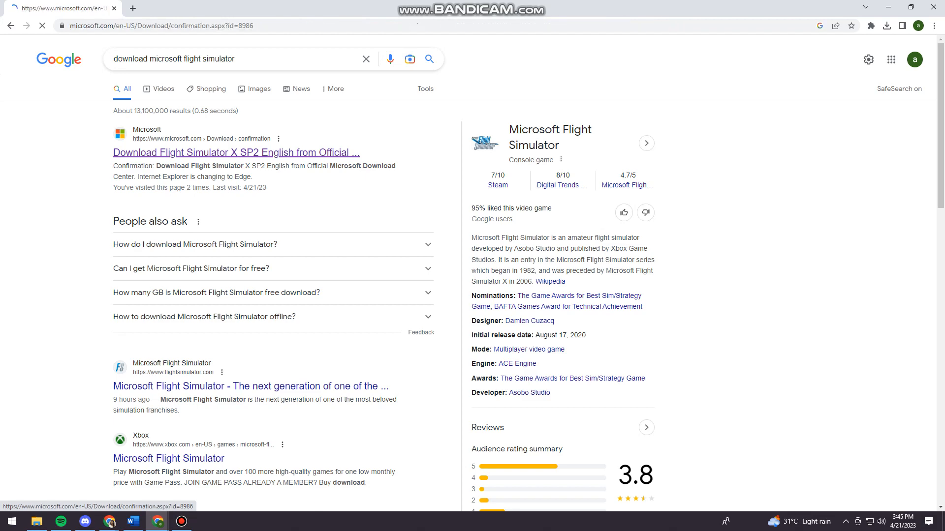
{"action": "left_click", "coordinate": [235, 152]}
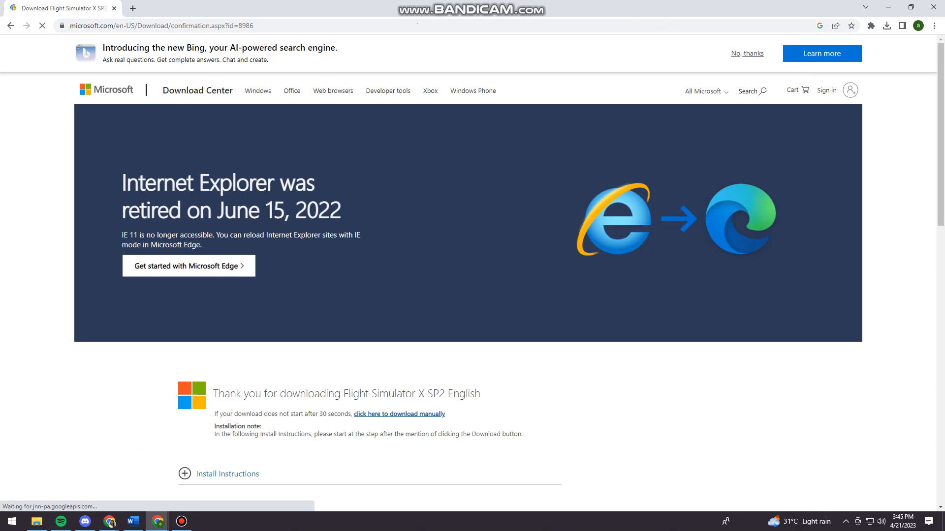
{"action": "scroll", "scroll_direction": "down", "scroll_amount": 3}
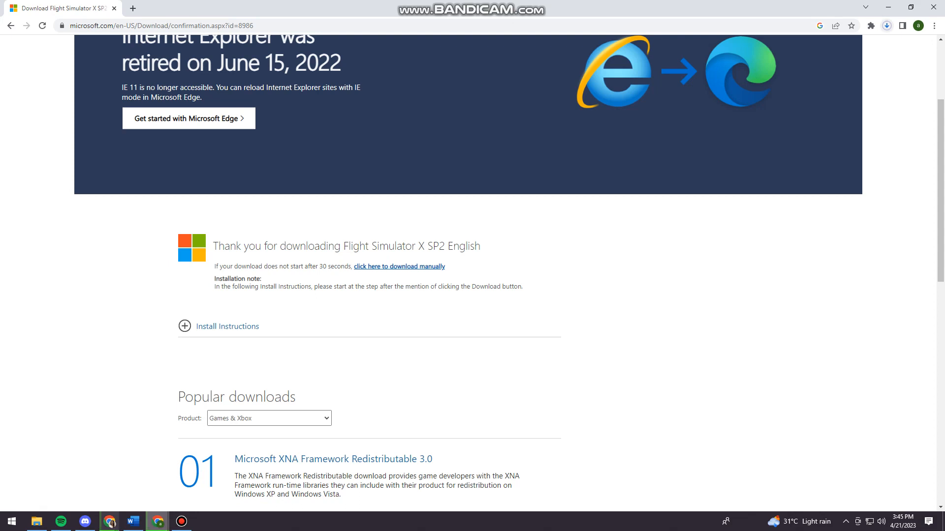
{"action": "left_click", "coordinate": [886, 25]}
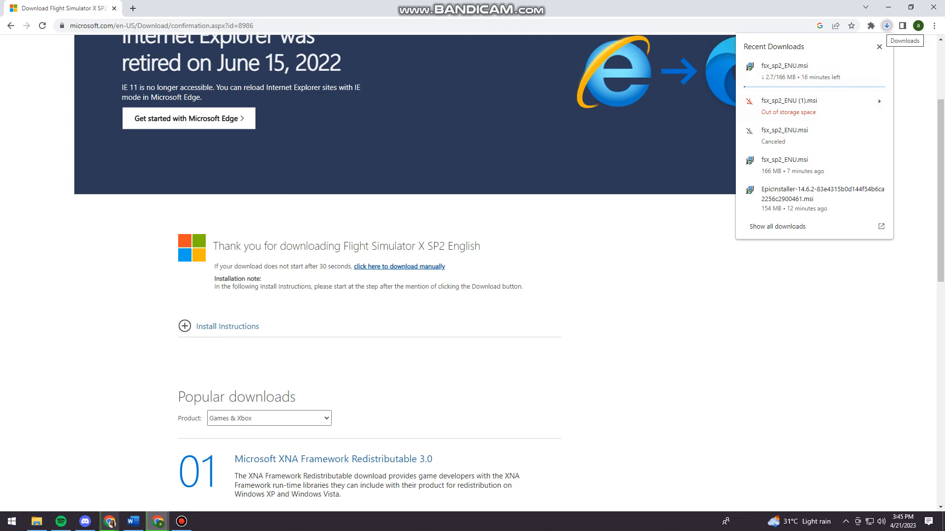
{"action": "left_click", "coordinate": [886, 25]}
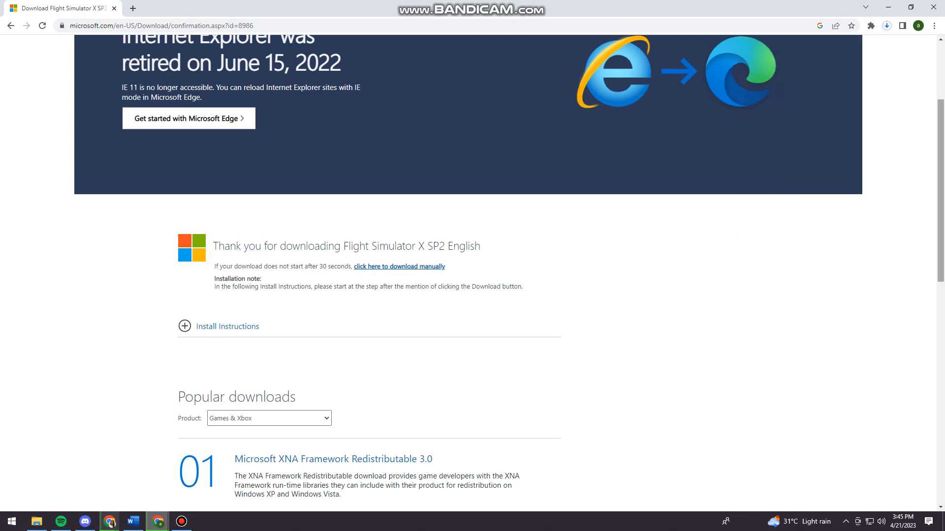
{"action": "scroll", "scroll_direction": "down", "scroll_amount": 3}
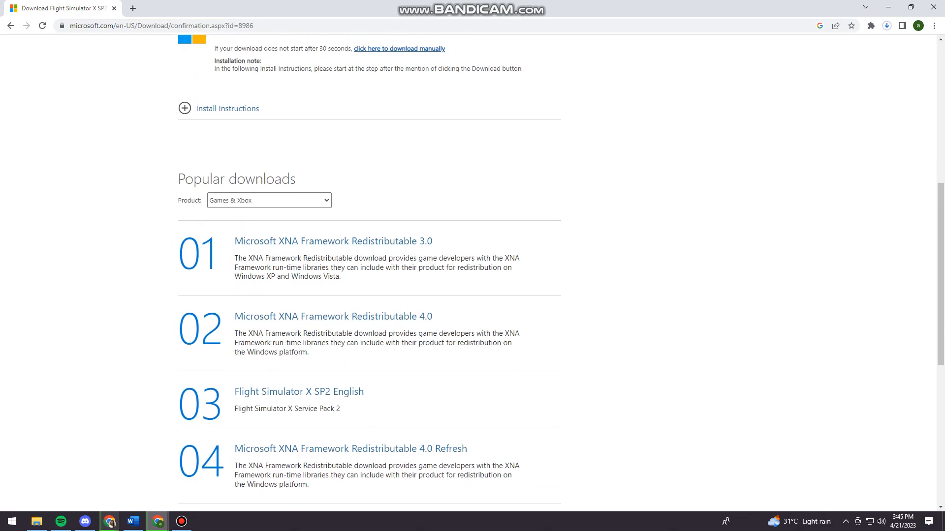